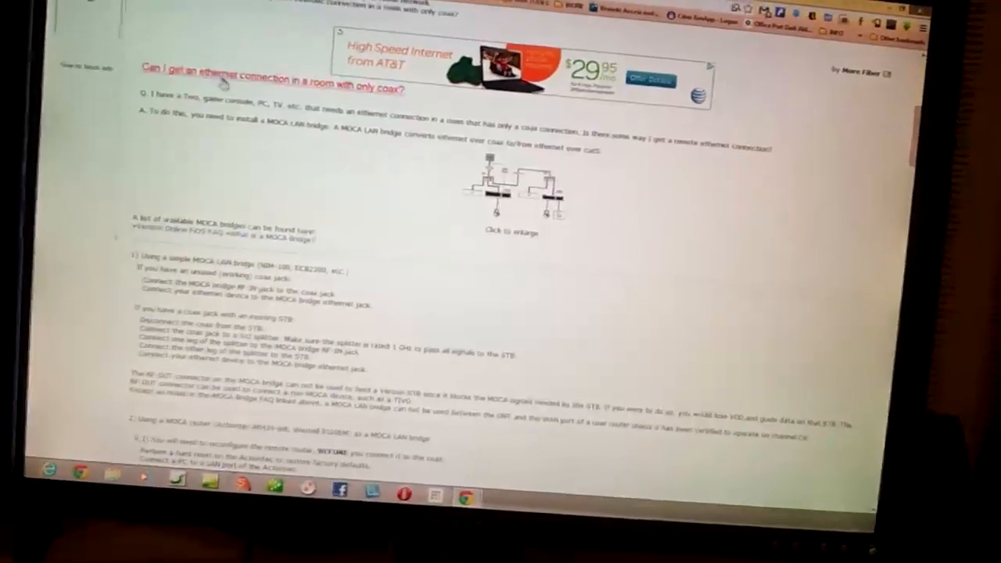
Scroll the DSLReports FiOS FAQ down to the Actiontec MI424-WR MoCA LAN bridge section
scroll("down", 3)
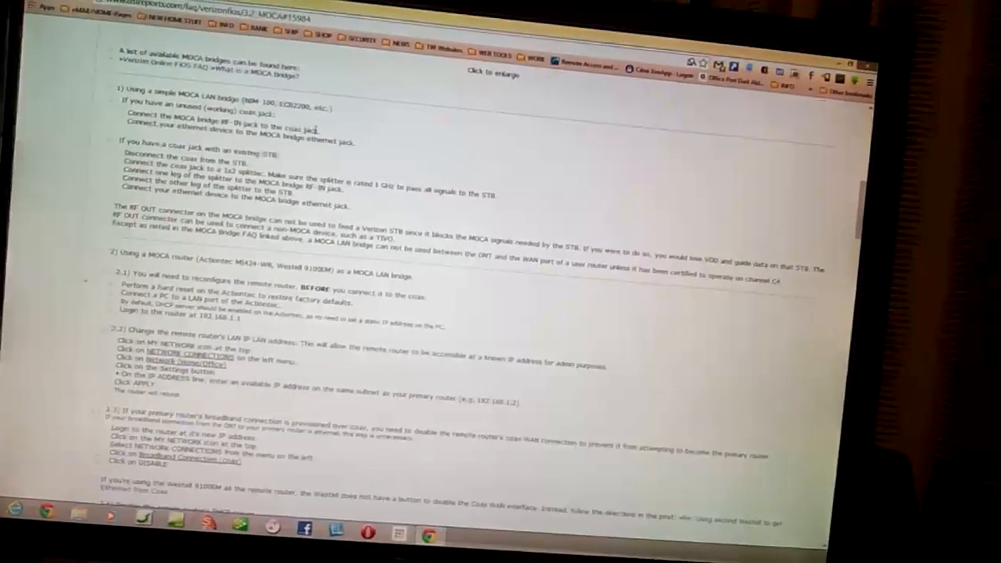
scroll("down", 3)
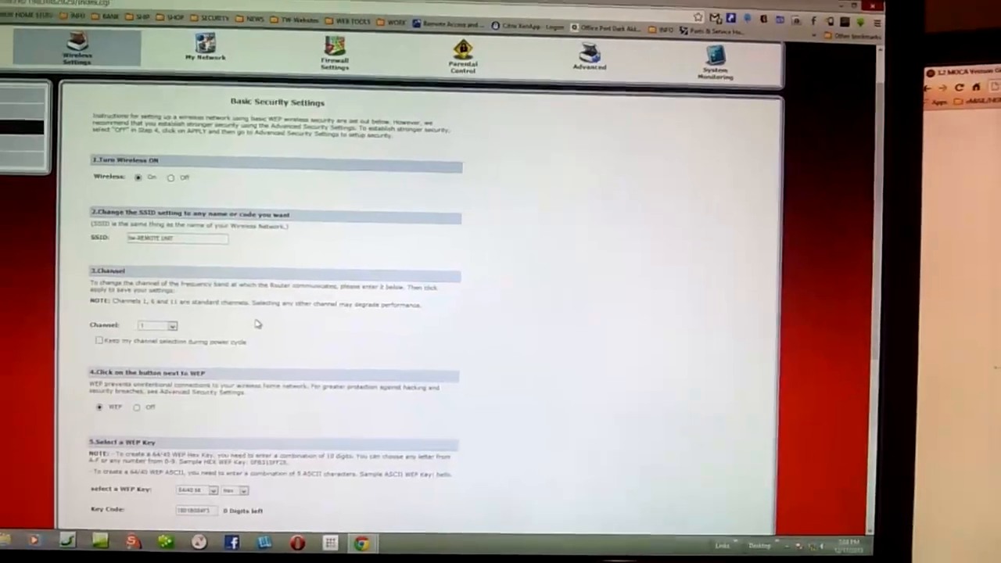
scroll("down", 3)
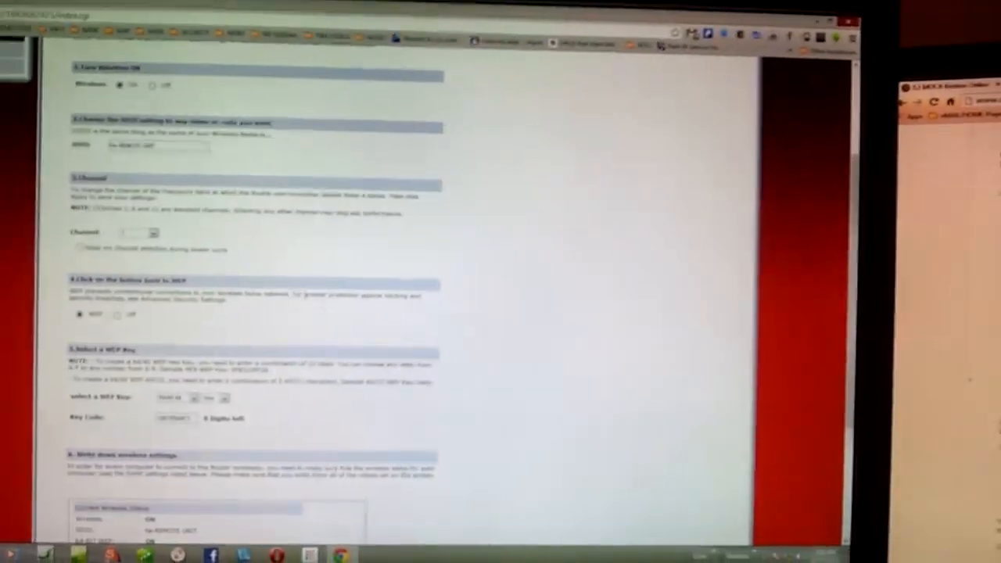
scroll("down", 3)
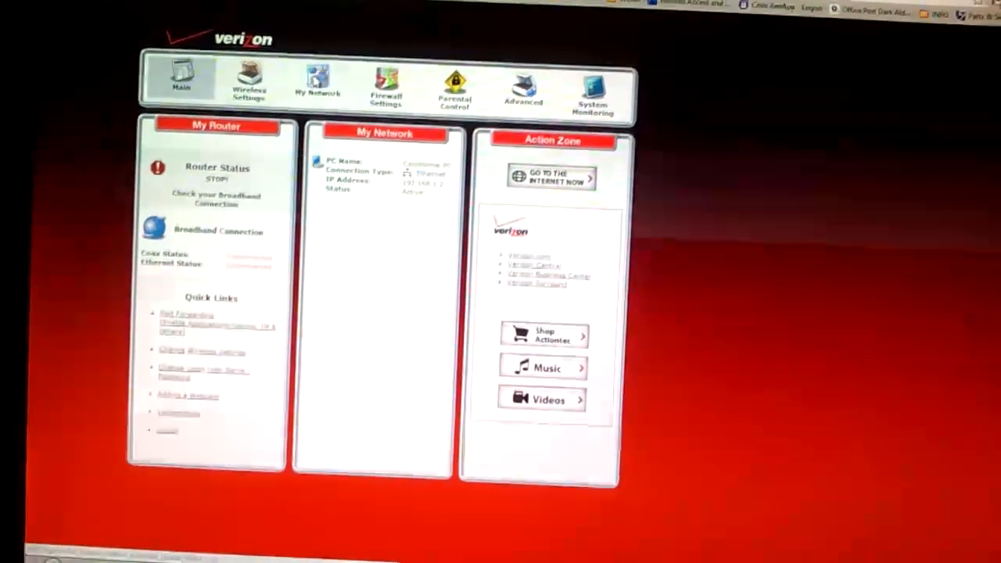
Open the Network (Home/Office) connection properties from My Network > Network Connections
left_click(318, 86)
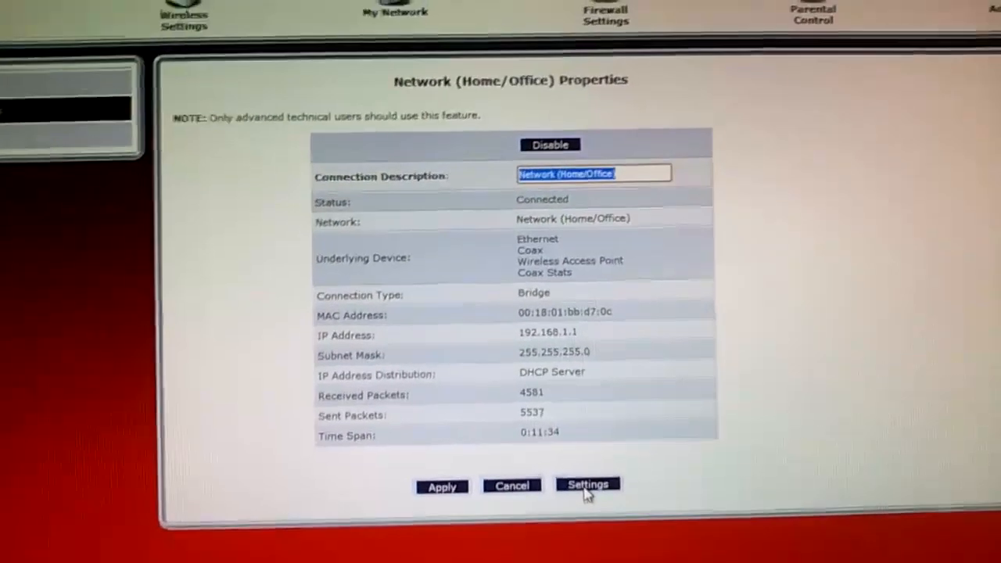
Set the Network (Home/Office) IP address to 192.168.1.10 and apply the configuration
left_click(587, 484)
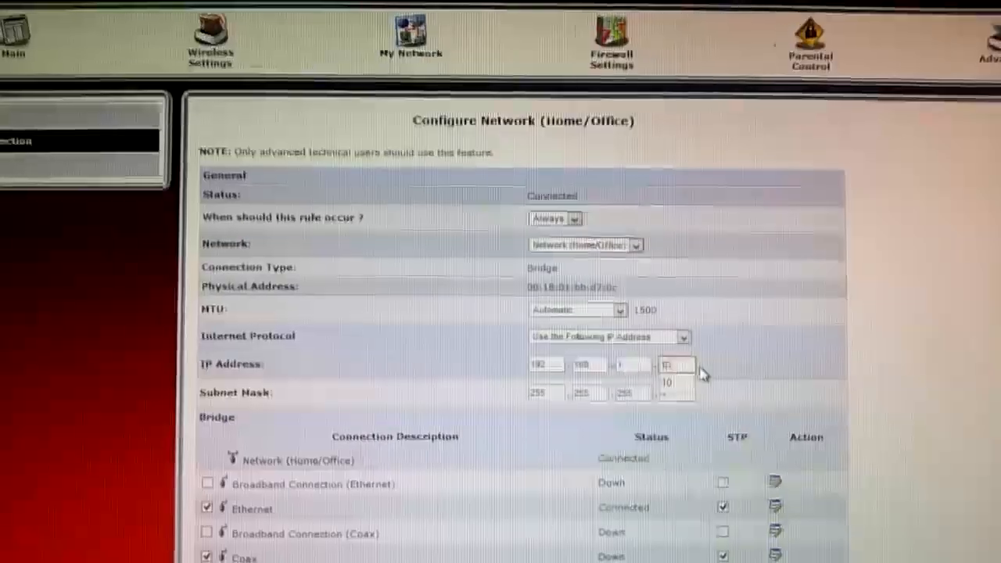
scroll("down", 3)
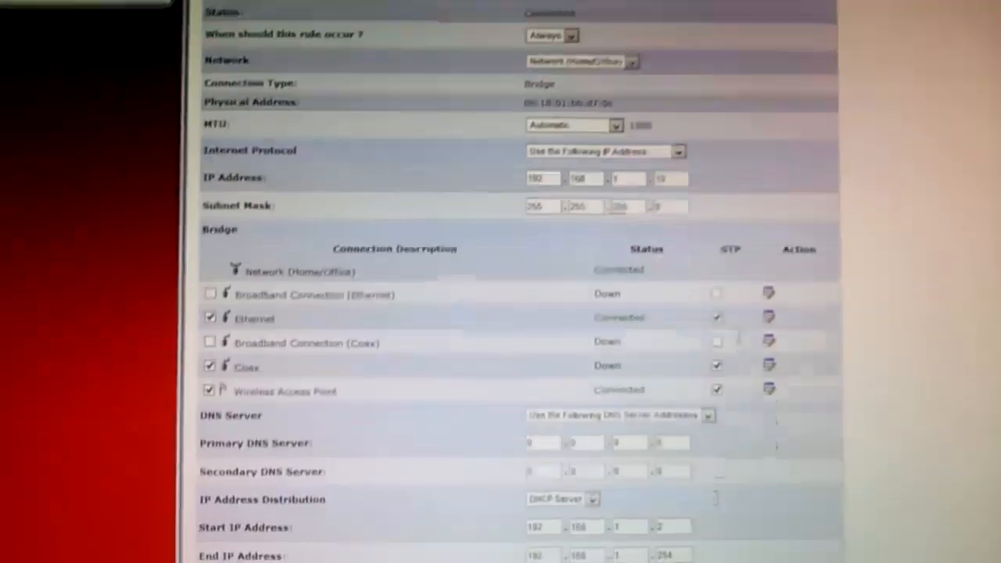
scroll("down", 3)
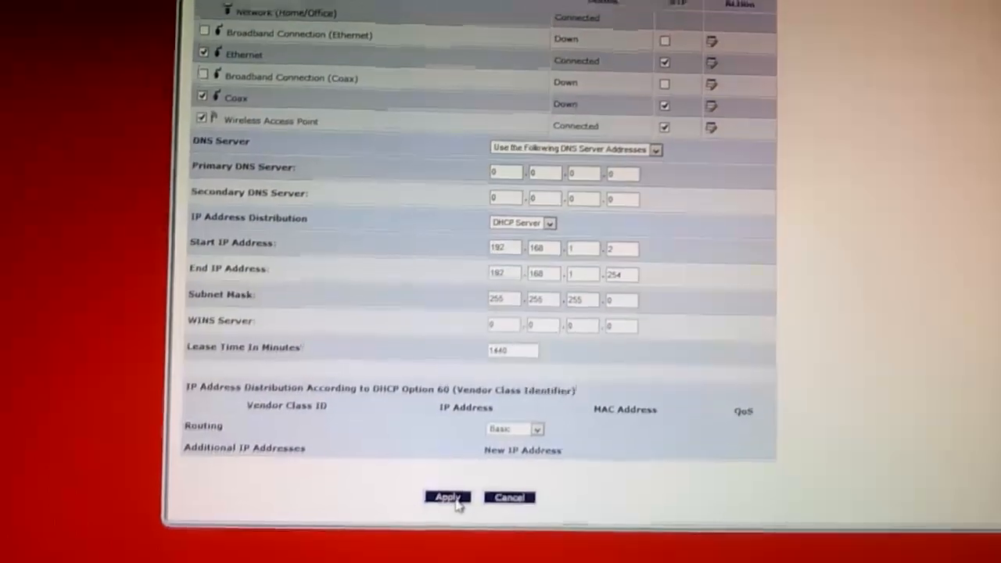
left_click(447, 497)
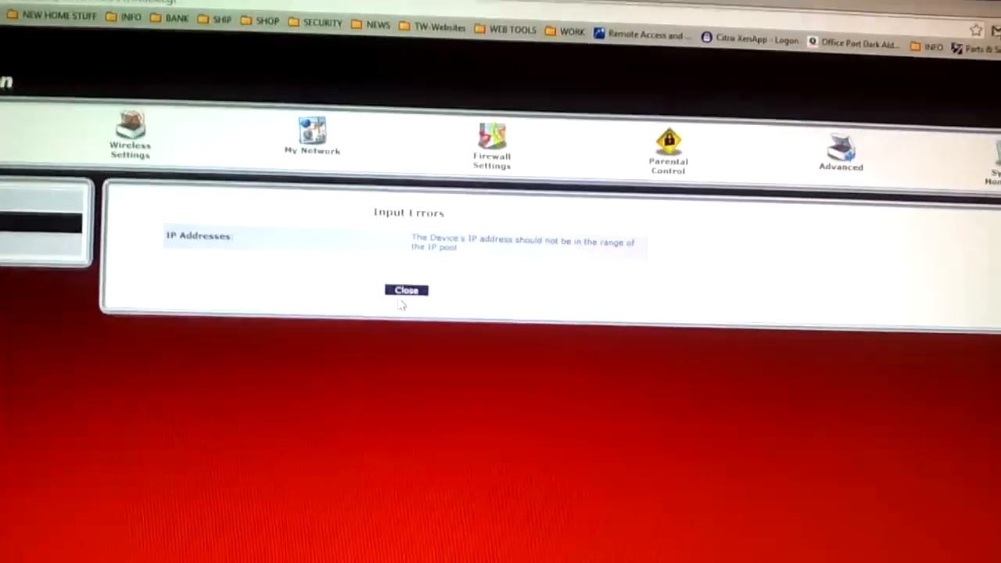
Close the Input Errors message about the IP address falling inside the DHCP pool
left_click(406, 290)
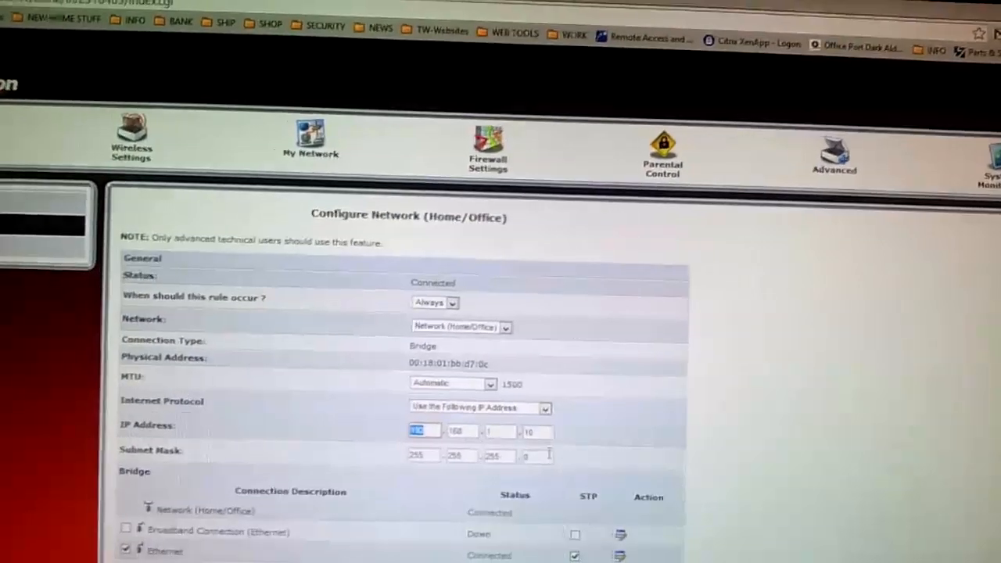
Set IP Address Distribution to Disabled to turn off the DHCP server
scroll("down", 3)
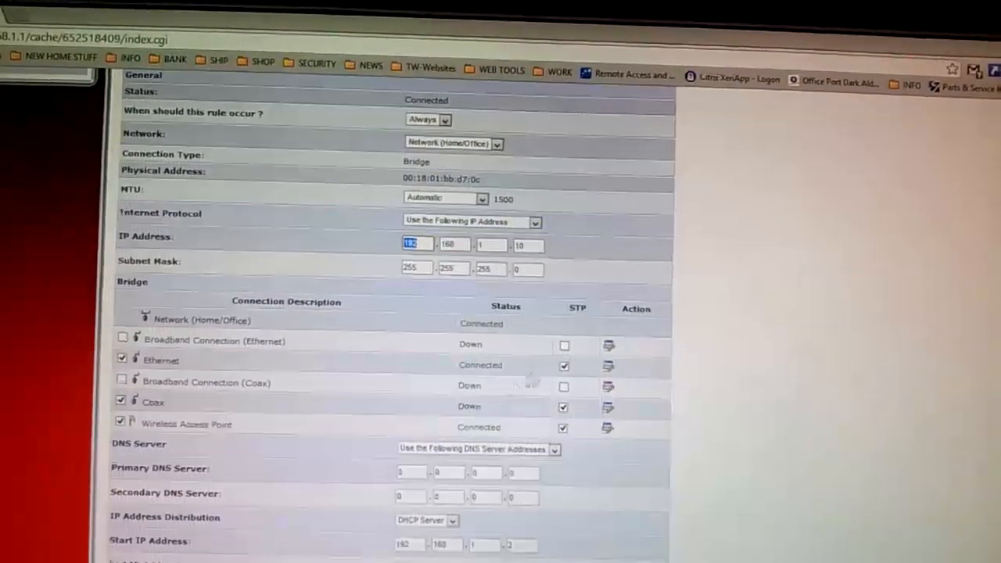
scroll("down", 3)
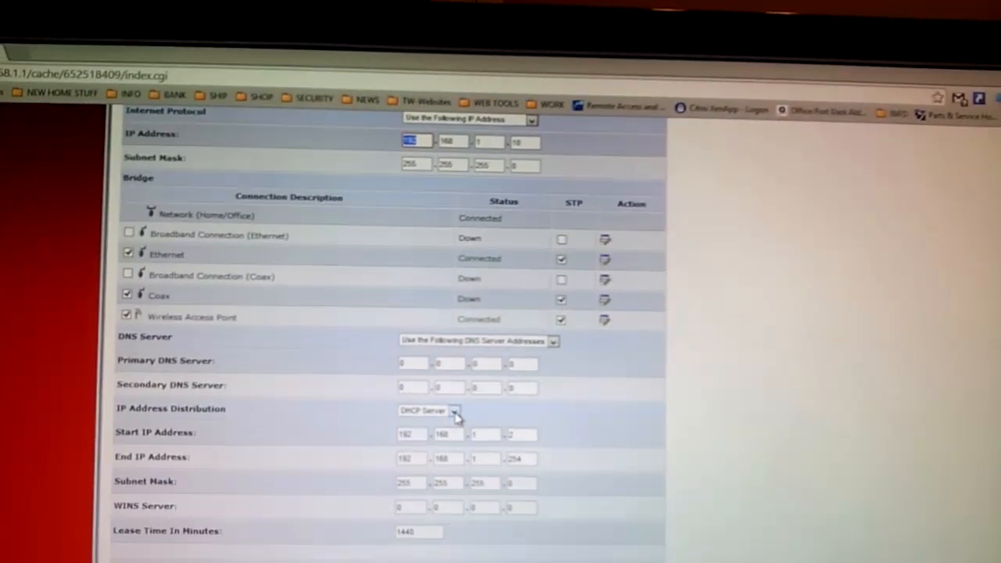
left_click(456, 410)
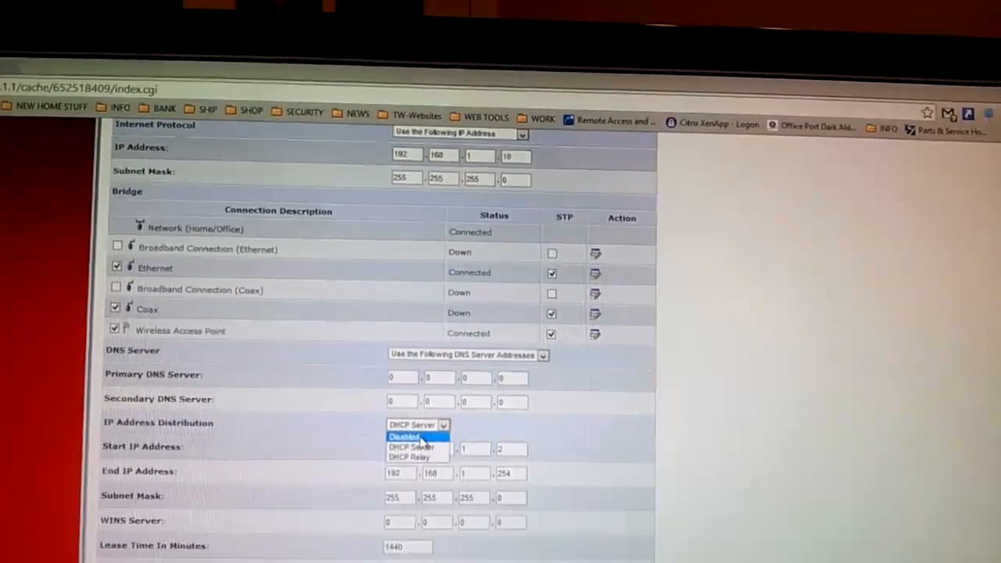
left_click(405, 435)
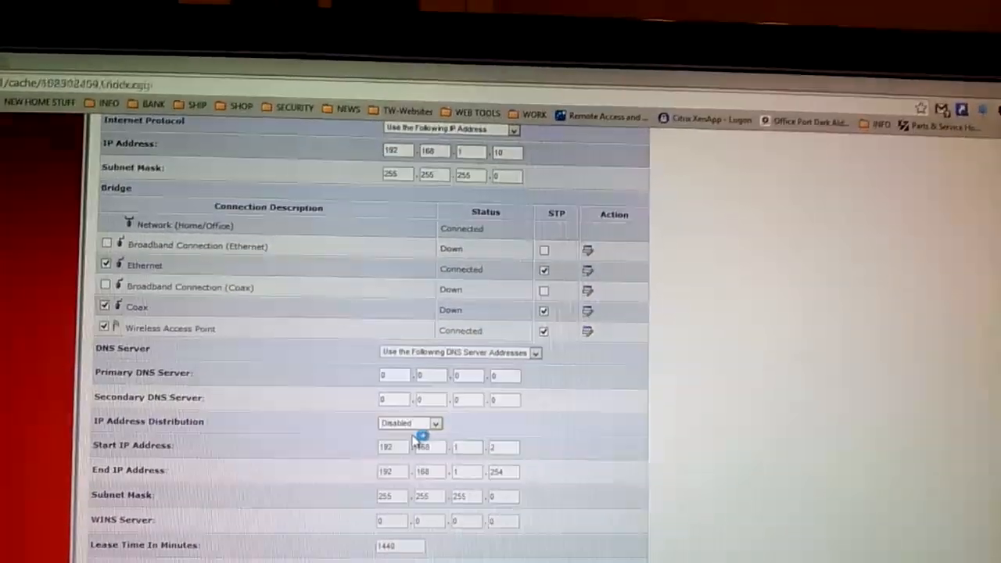
scroll("up", 3)
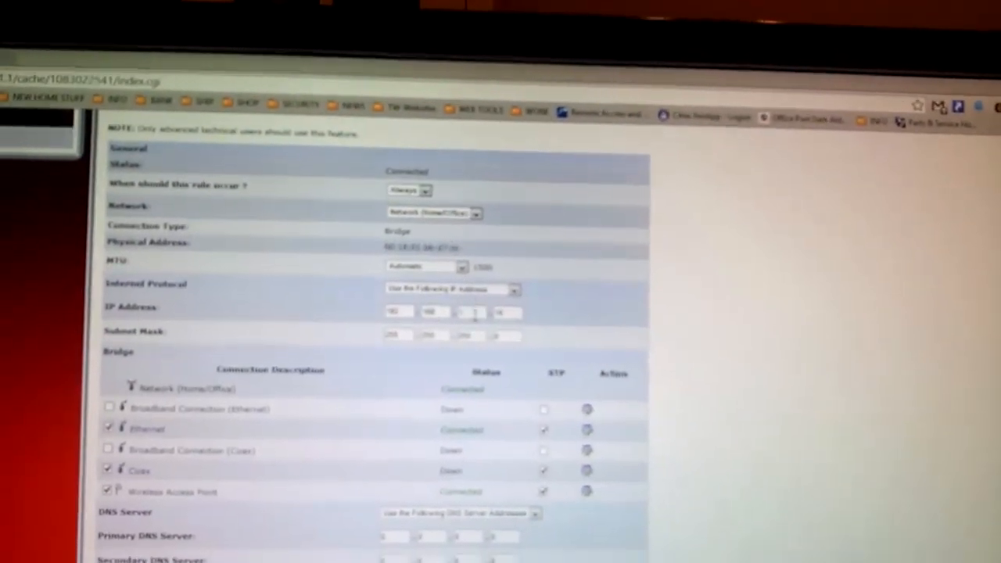
Confirm IP Address Distribution stays Disabled, keeping 192.168.1.10, and scroll toward Apply
scroll("down", 3)
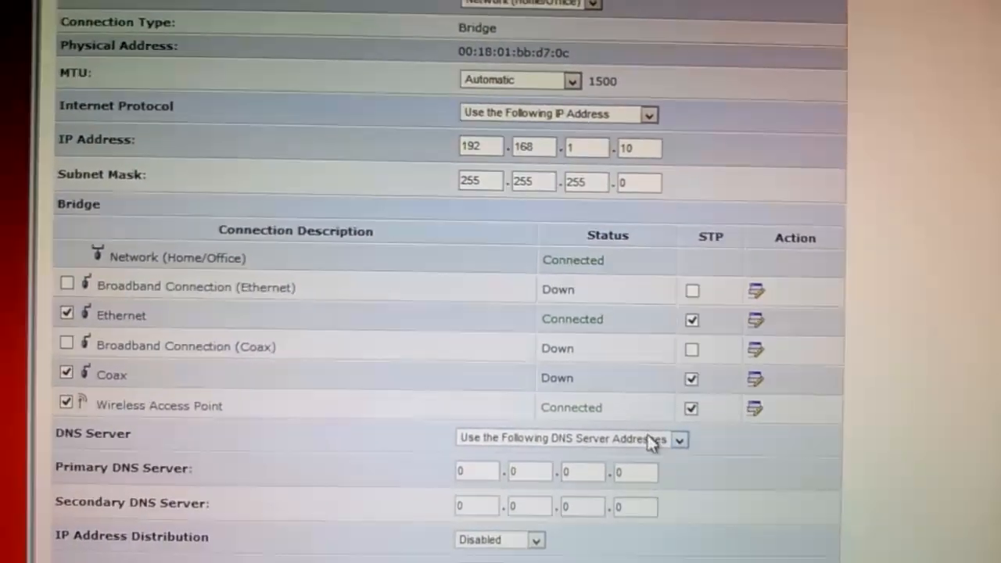
scroll("down", 3)
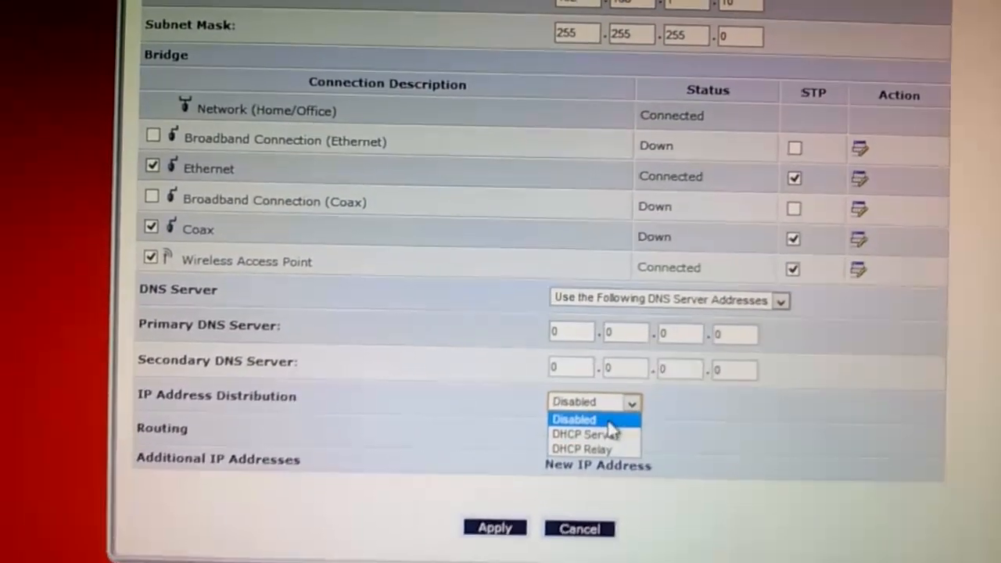
left_click(574, 420)
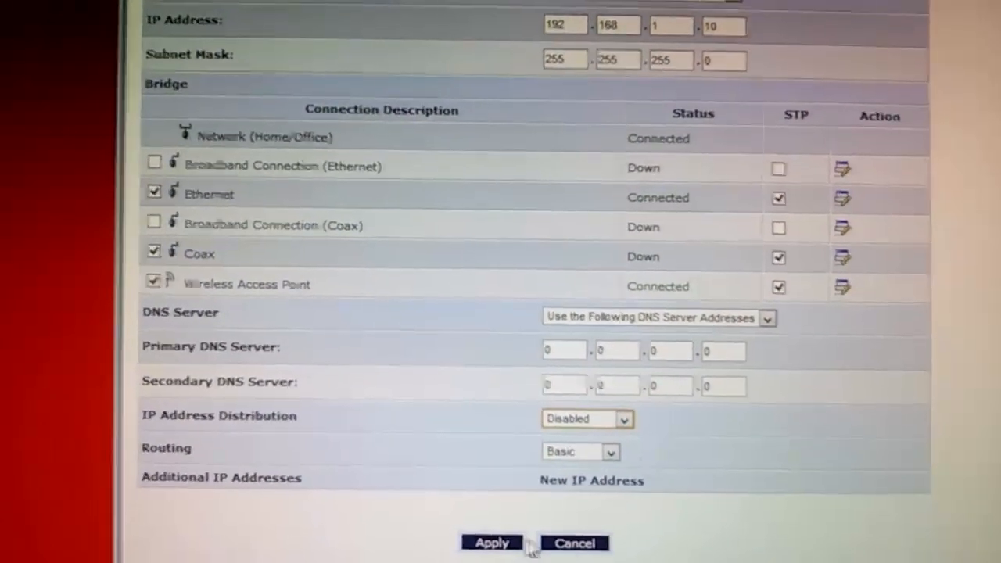
scroll("down", 3)
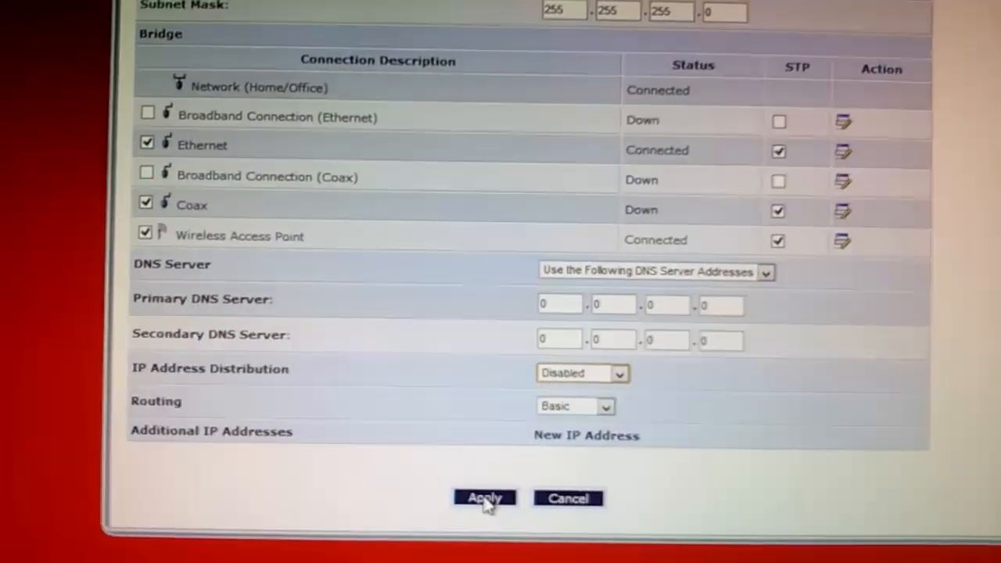
Apply the bridge network settings and confirm on the Attention page despite the warnings
left_click(484, 498)
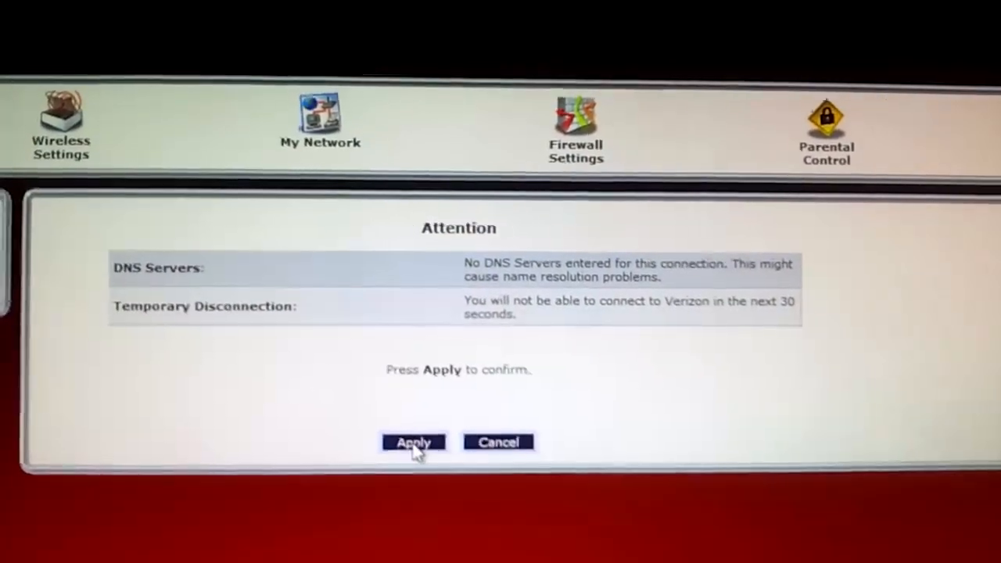
left_click(413, 442)
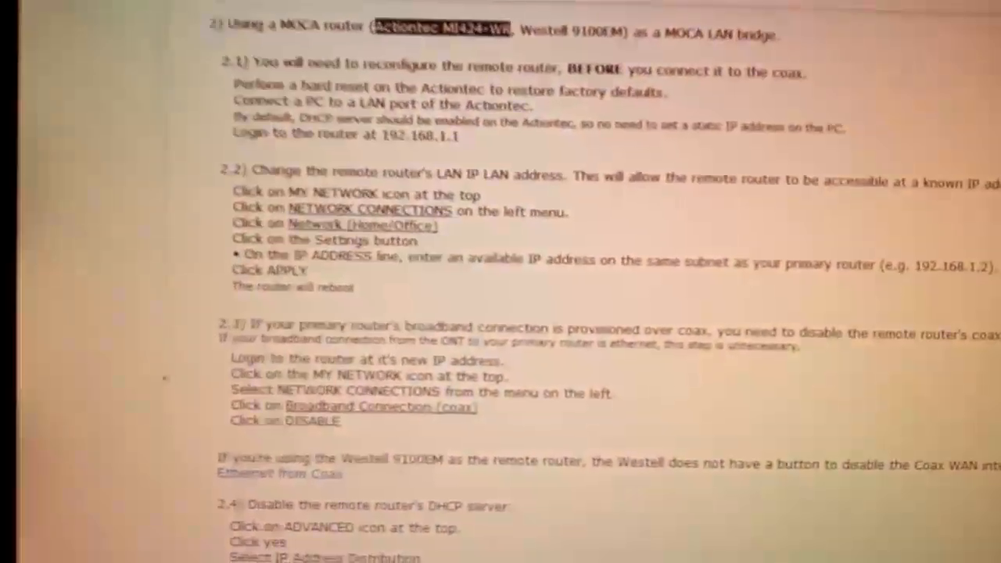
Scroll through section 2 of the DSLReports FAQ on using an Actiontec as a MoCA LAN bridge
scroll("down", 3)
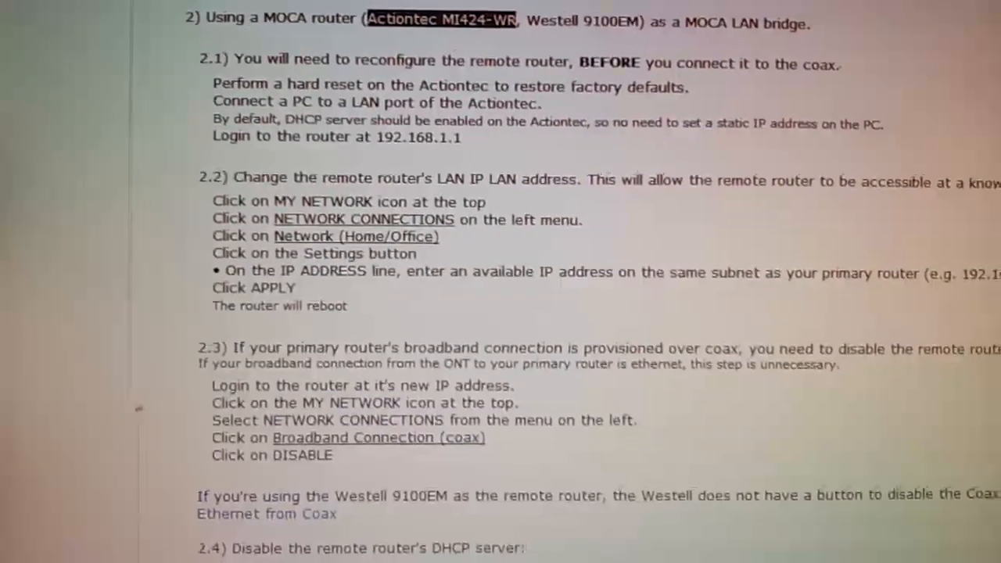
scroll("down", 3)
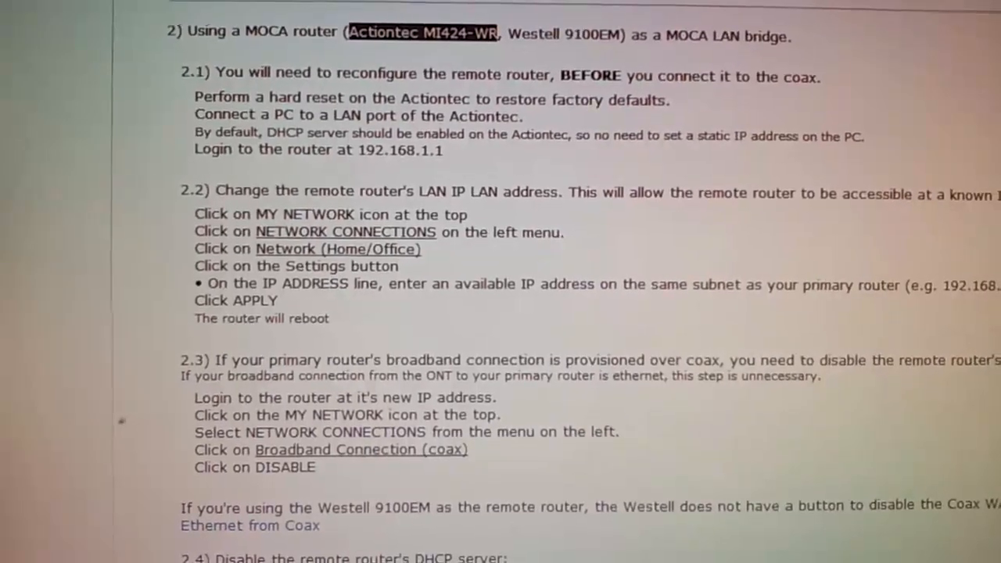
scroll("down", 3)
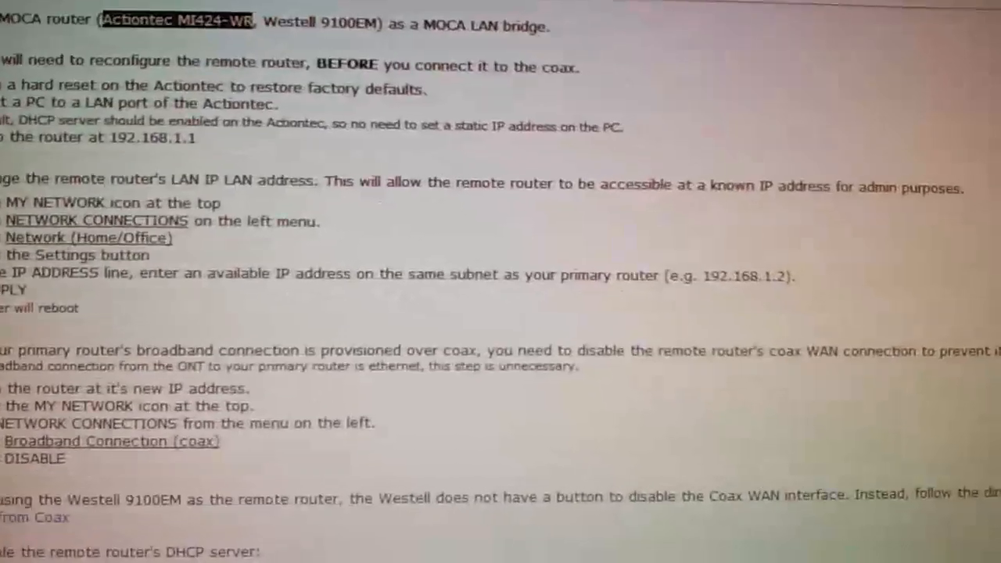
scroll("down", 3)
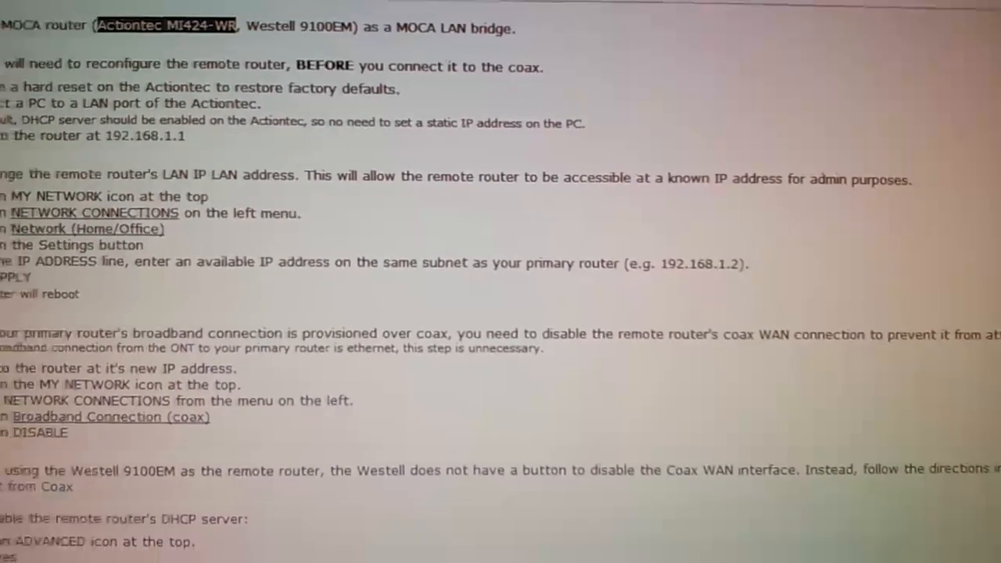
scroll("down", 3)
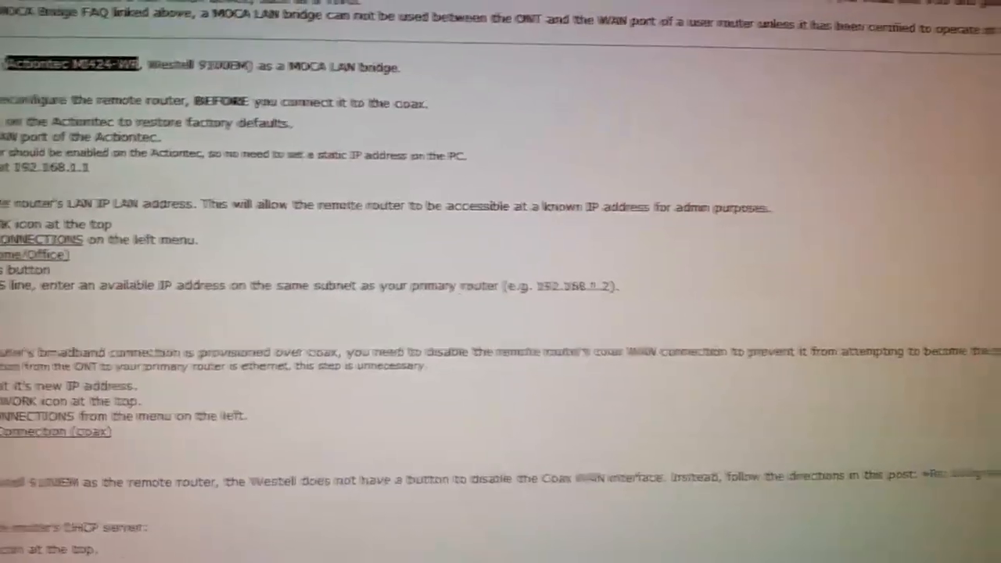
scroll("down", 3)
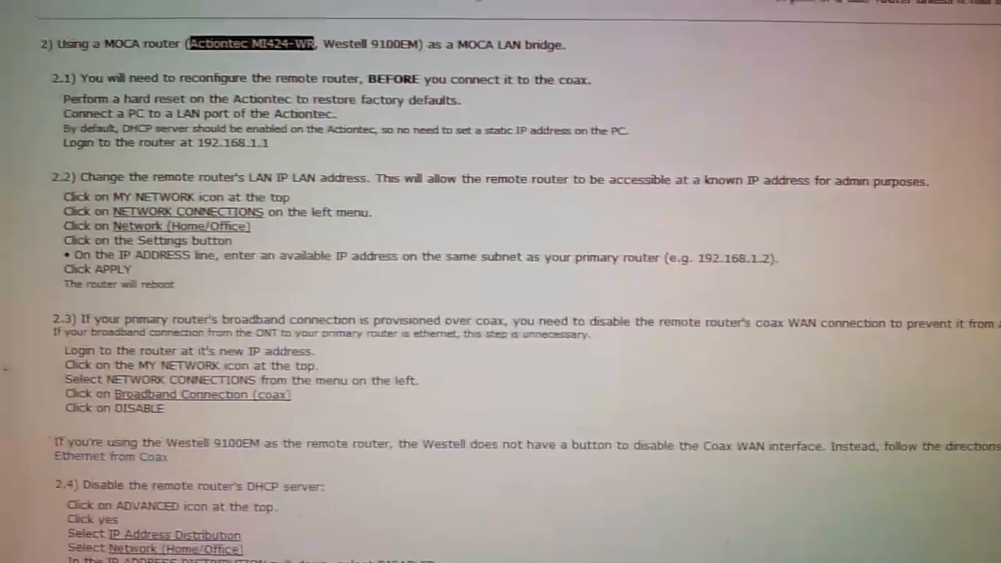
scroll("down", 3)
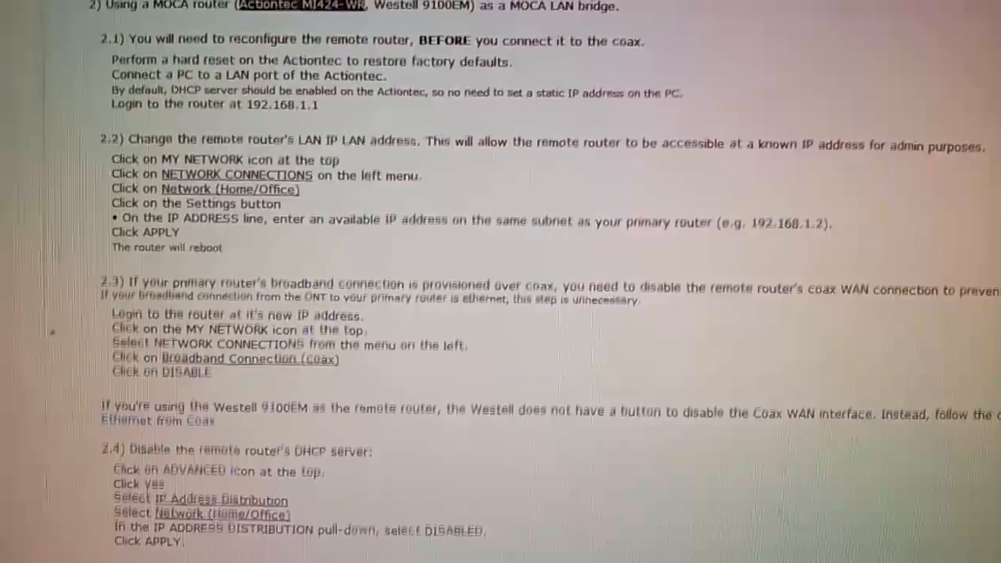
scroll("down", 3)
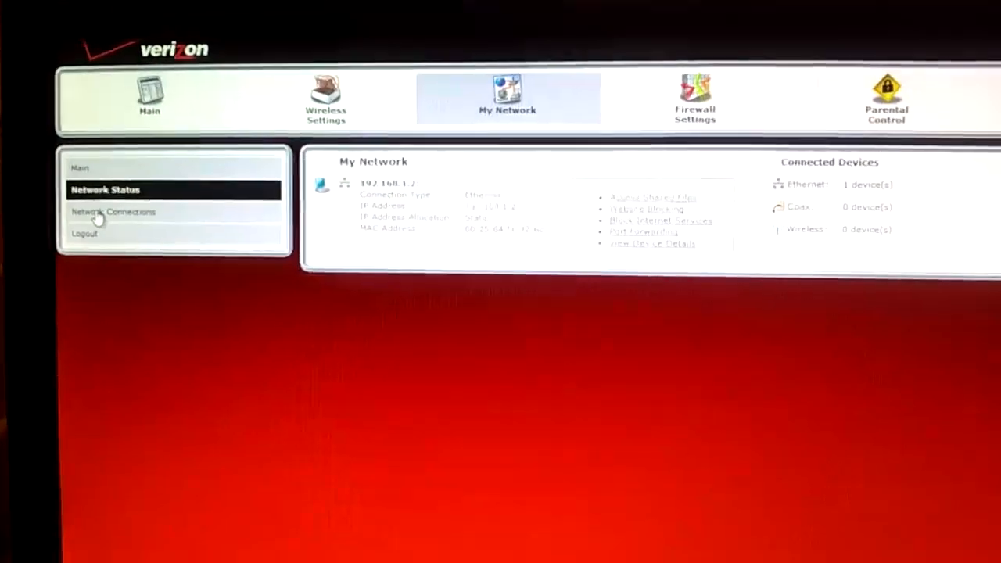
Open the Broadband Connection (Coax) properties from the Network Connections overview
left_click(114, 211)
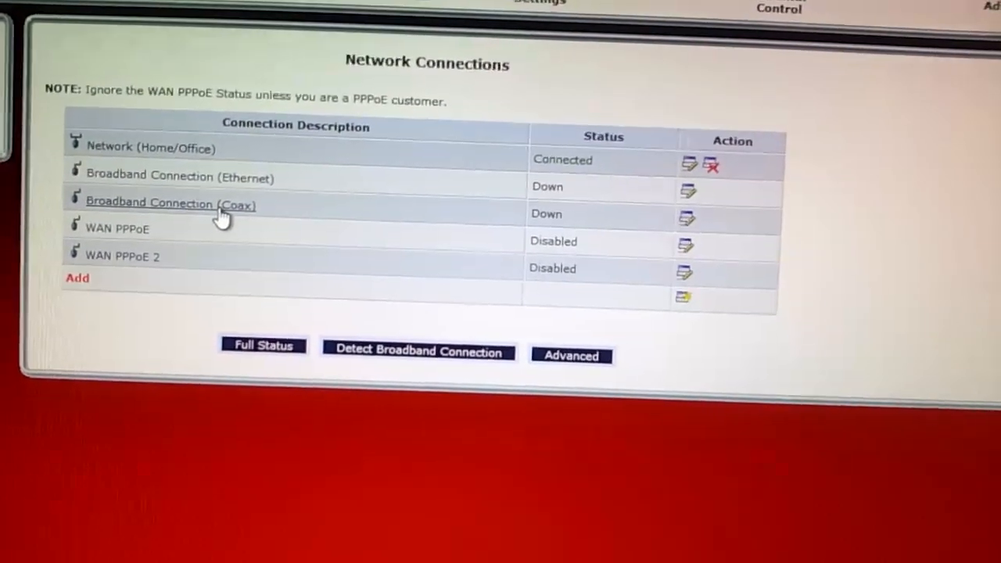
left_click(170, 203)
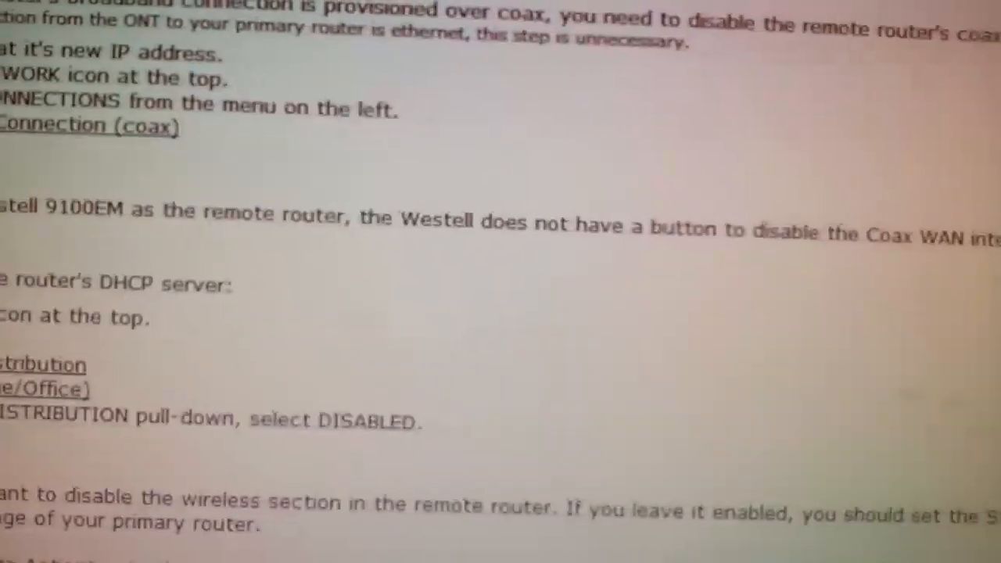
Scroll the FAQ to step 2.3 on disabling the remote router's coax WAN connection
scroll("down", 3)
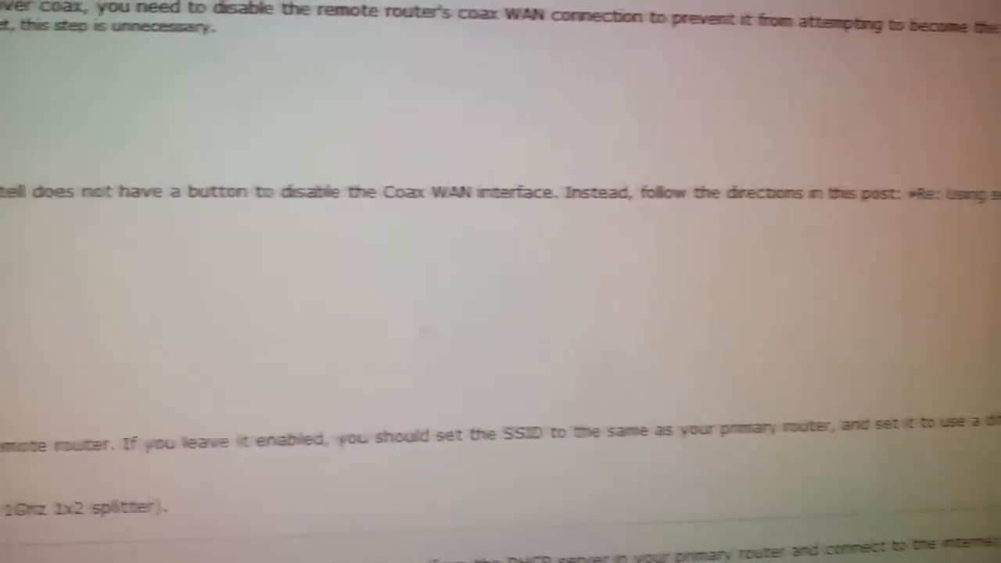
scroll("down", 3)
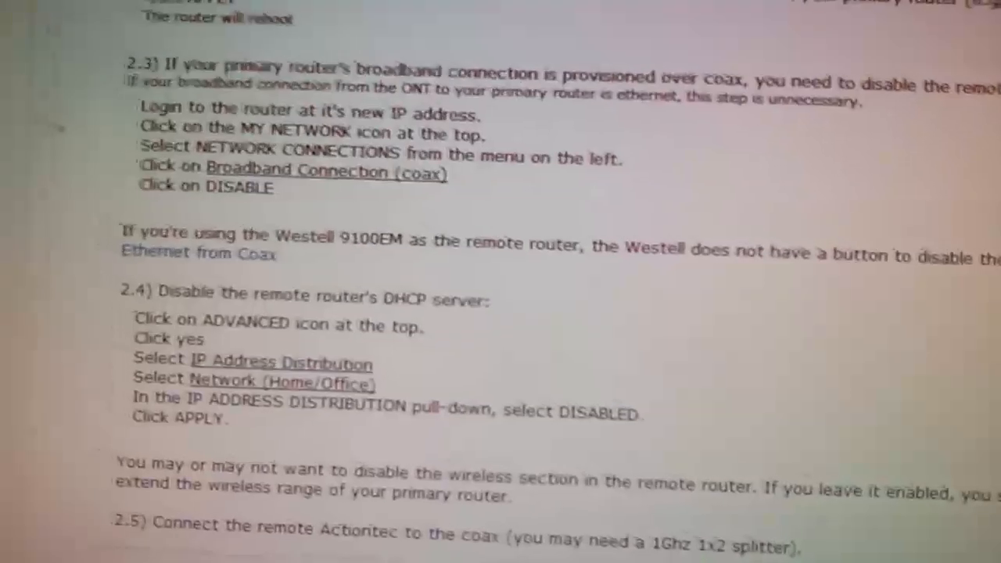
scroll("down", 3)
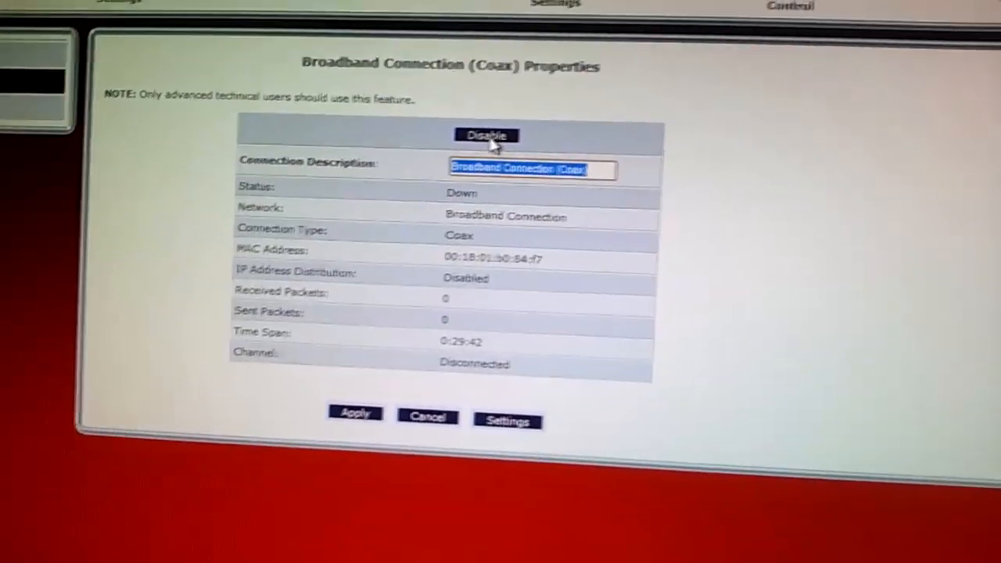
Disable the Broadband Connection (Coax) and confirm despite the required reboot
left_click(486, 135)
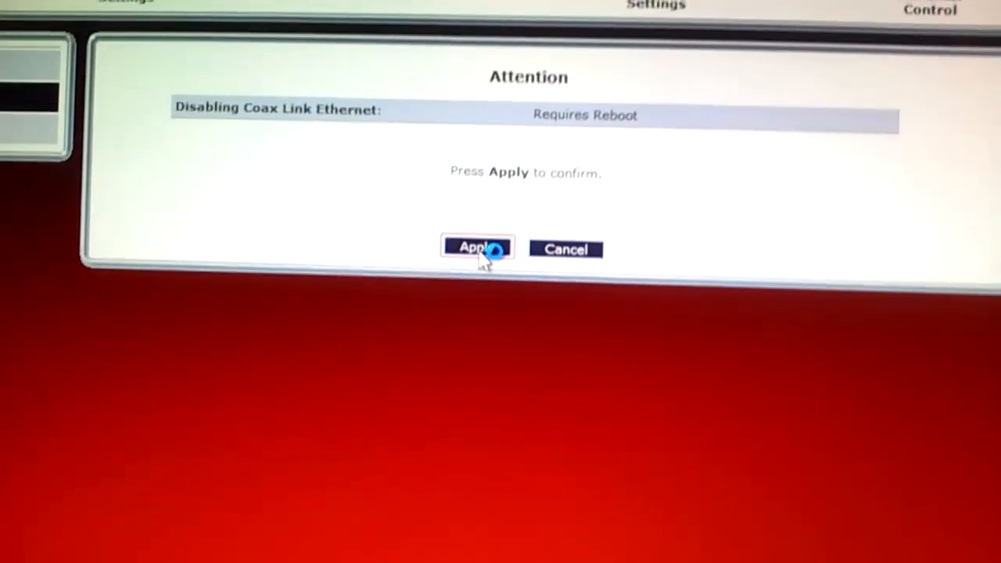
left_click(477, 248)
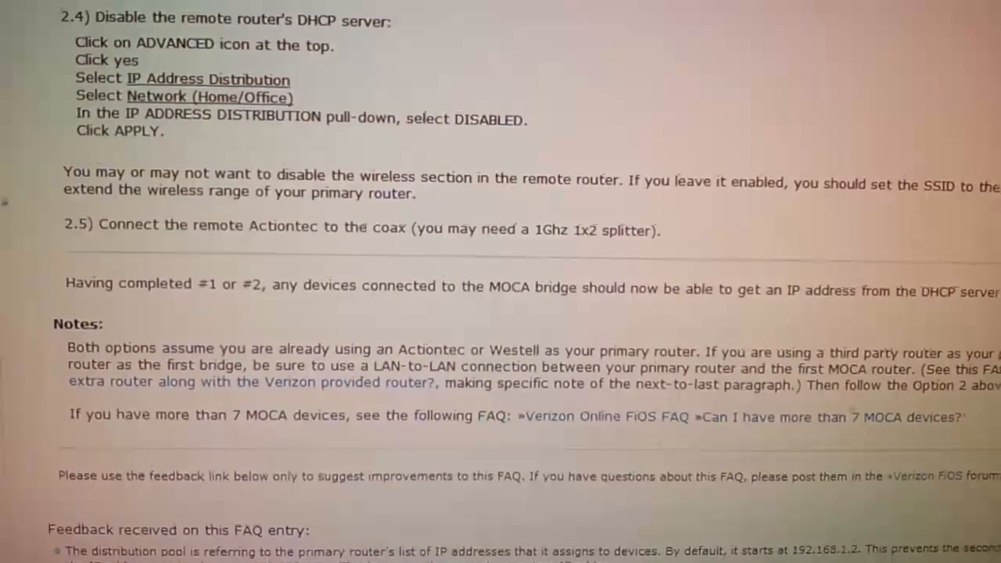
Scroll the FAQ down to steps 2.4 and 2.5 and the Notes section
scroll("down", 3)
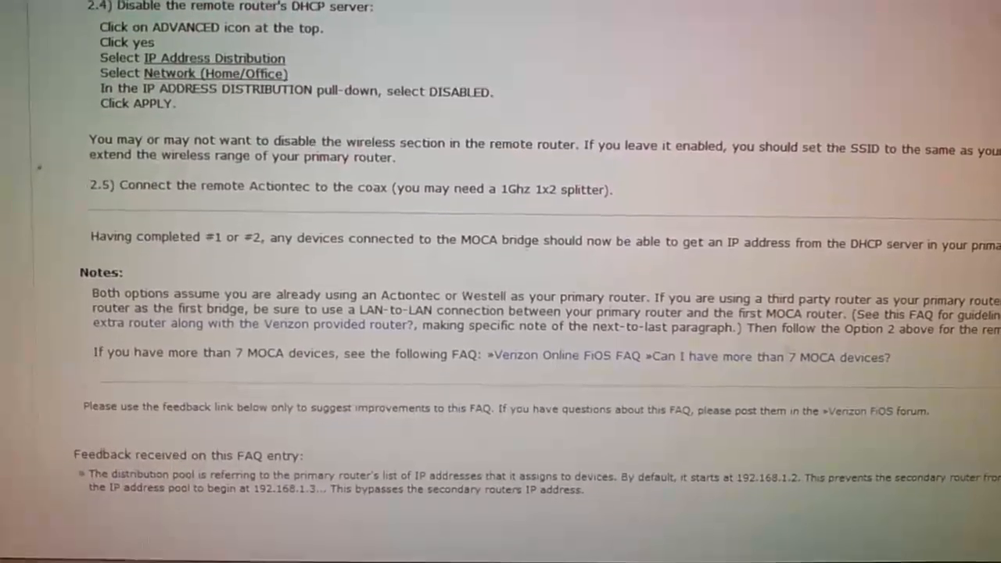
scroll("down", 3)
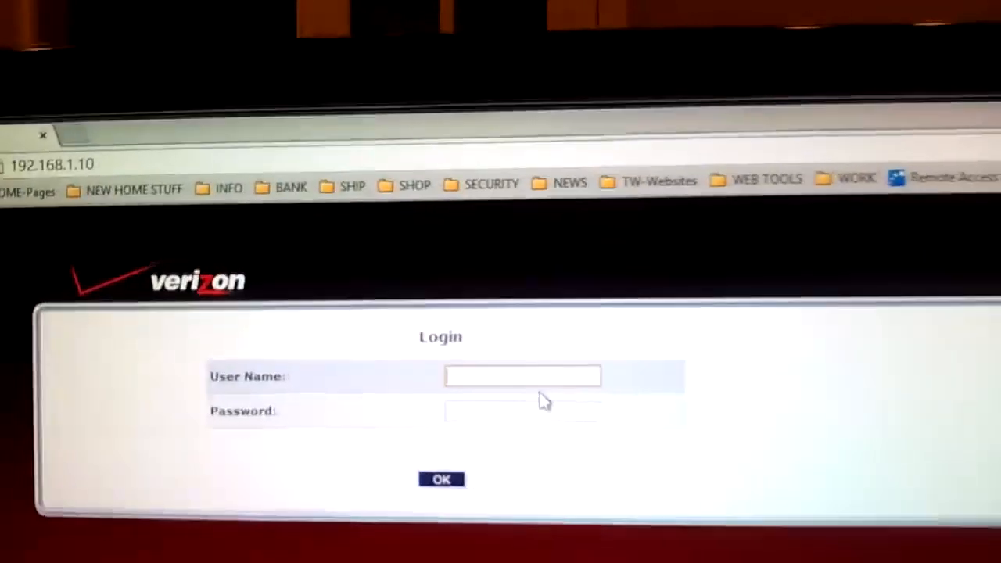
Enter the admin user name and password on the 192.168.1.10 login page
left_click(522, 377)
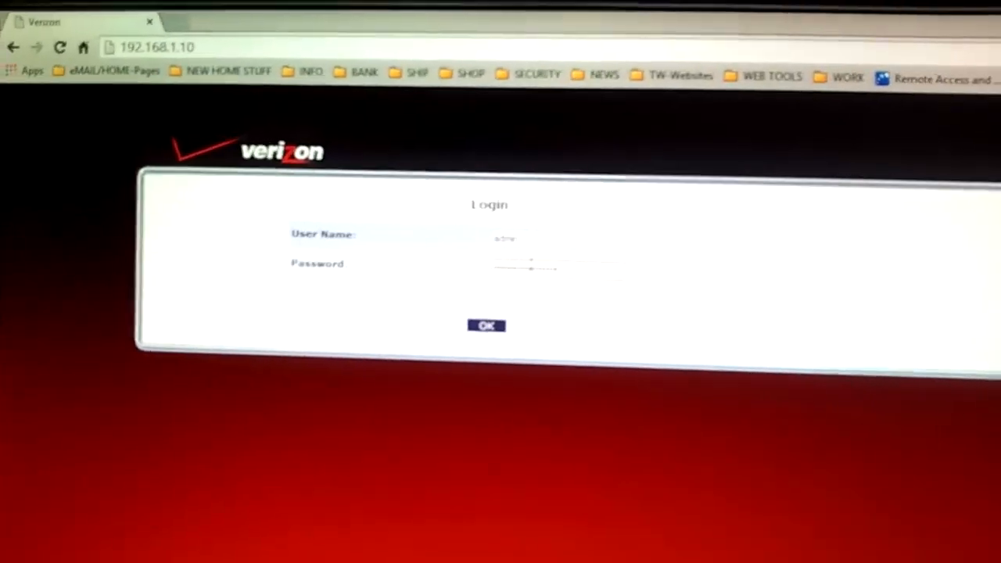
left_click(486, 325)
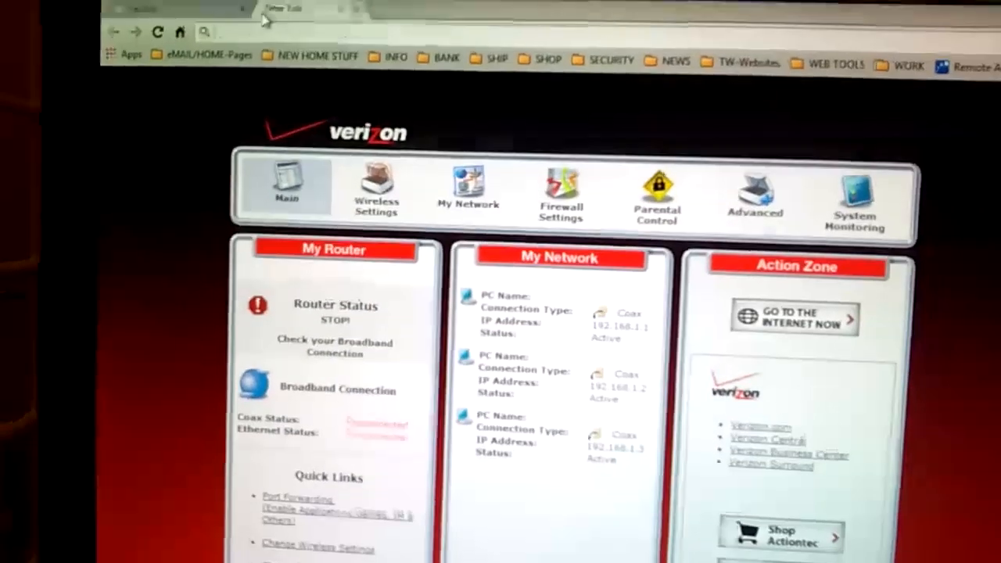
Enter 192.168.1.1 in the address bar to reach the primary router
type("192.168.1.1")
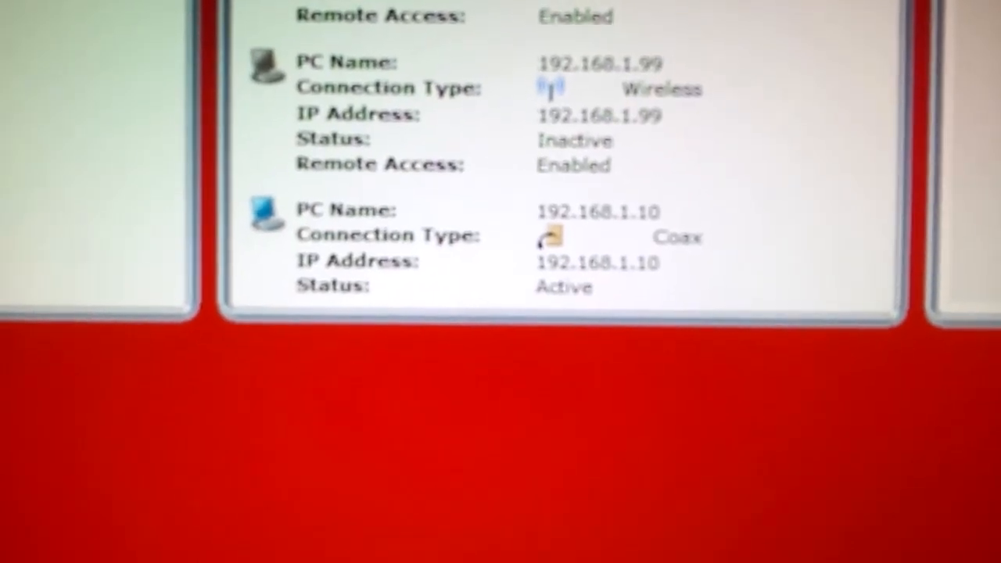
Scroll the My Network list to the active 192.168.1.10 Coax entry
scroll("up", 3)
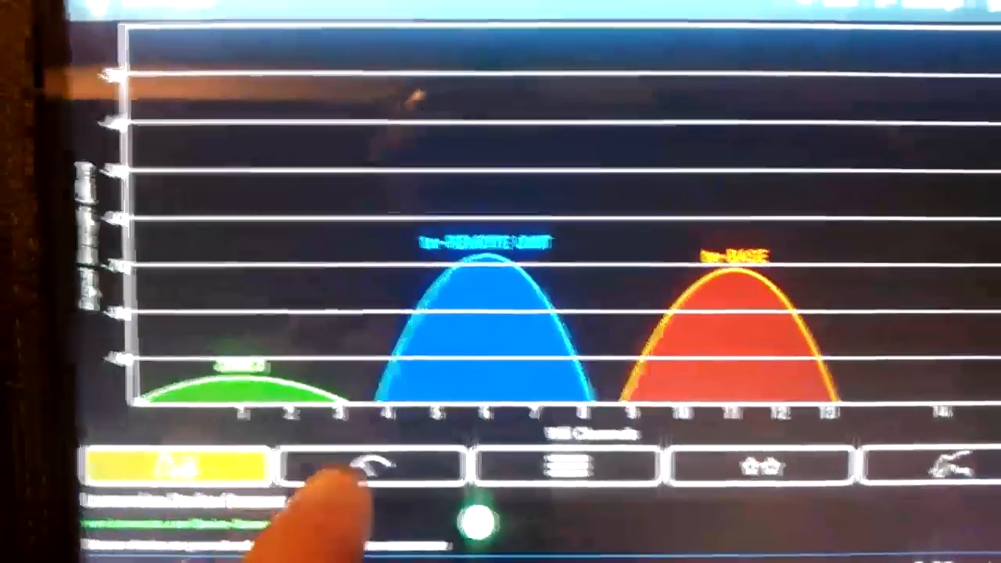
Show the signal meter gauge for the REMOTE UNIT network
left_click(364, 475)
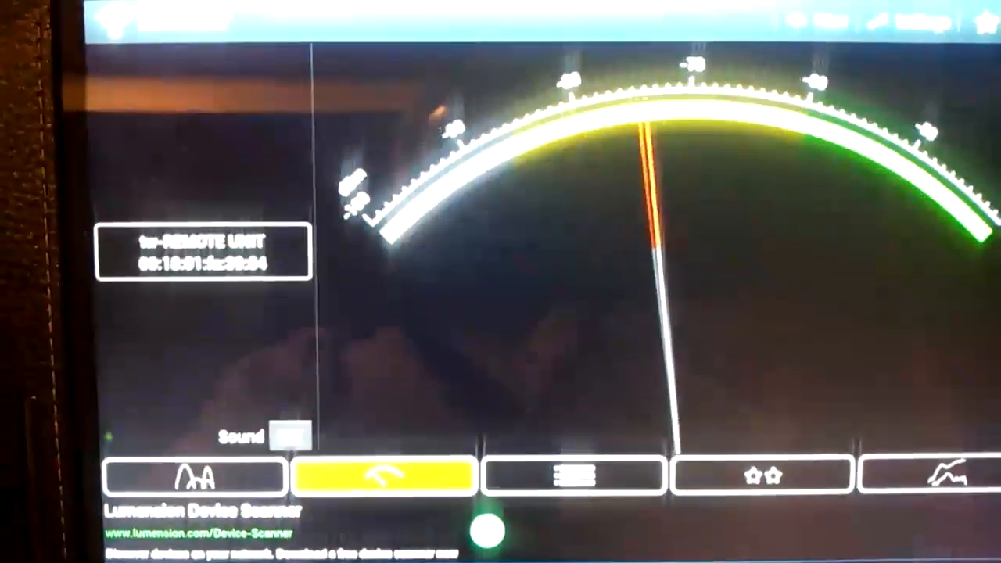